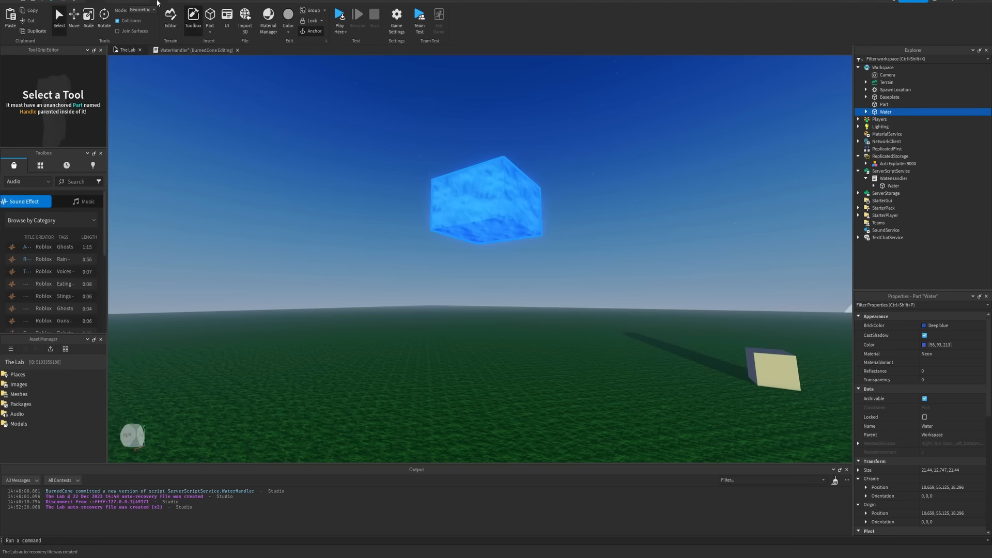
Start a play test so the Water part drops and spreads flat across the grass.
left_click(341, 15)
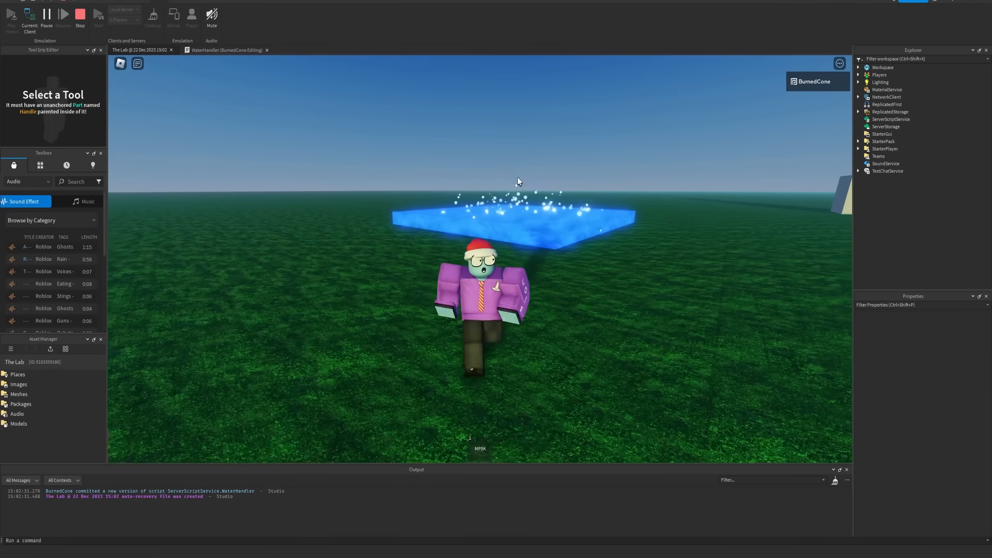
left_click(225, 50)
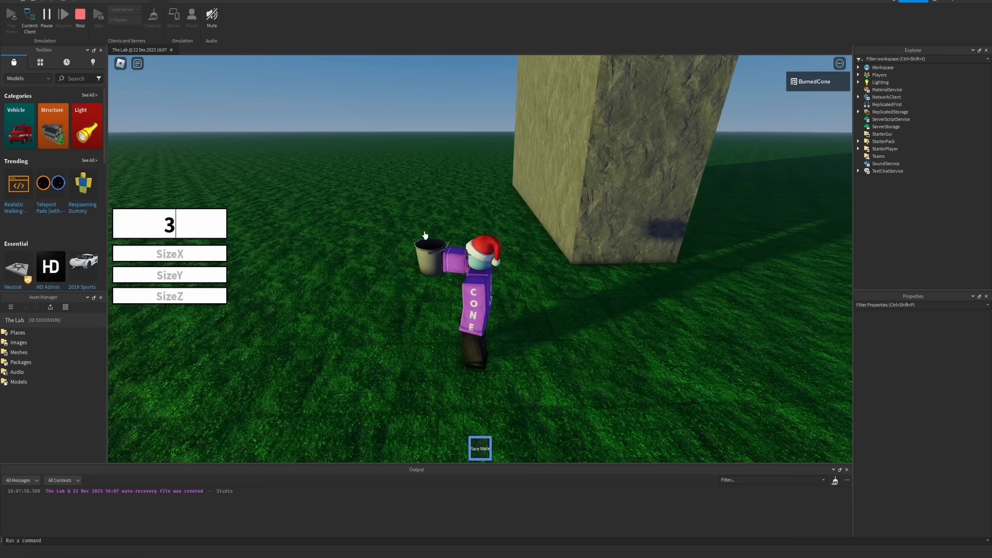
Enter height offset values 50 and then 25 in the in-game water panel.
type("50")
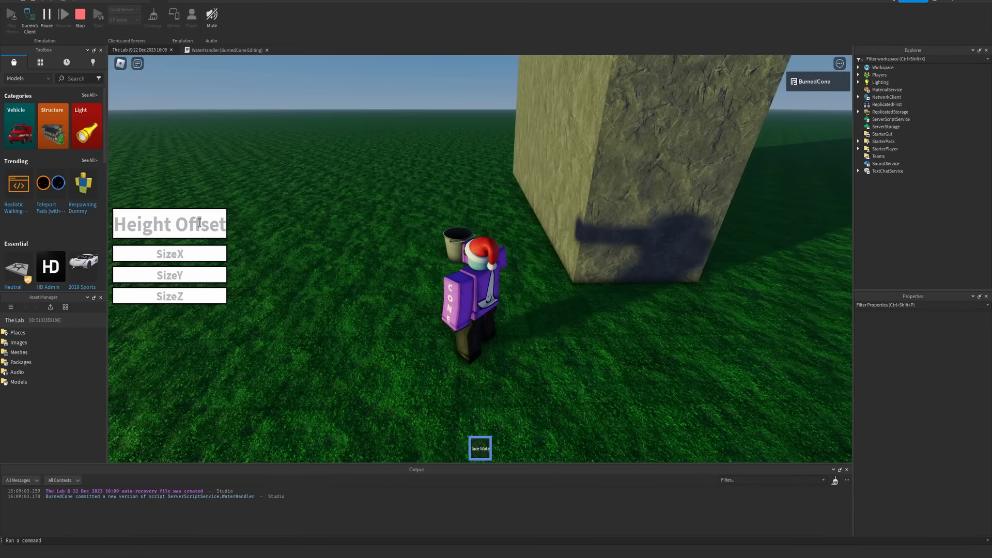
type("25 -- recommended to be 0.25")
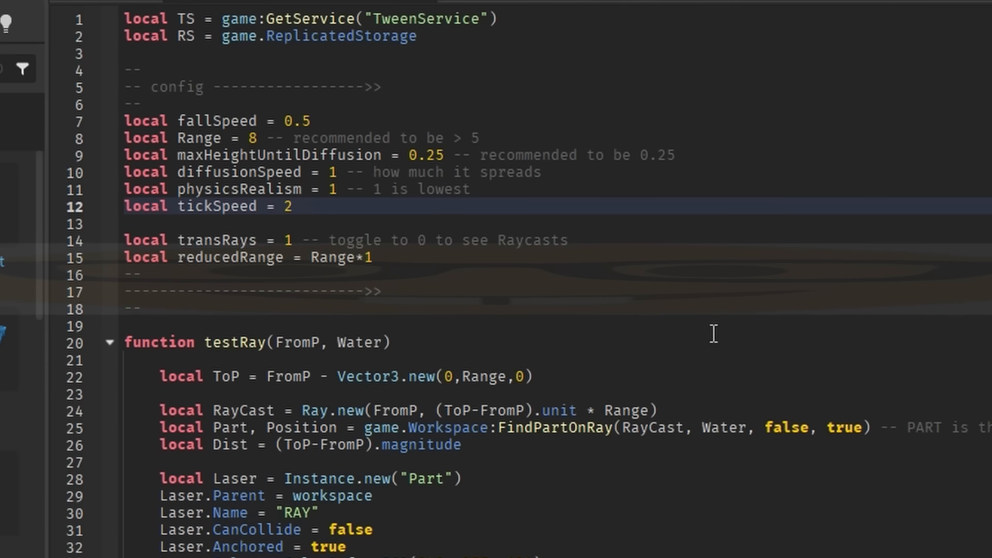
mouse_move(408, 213)
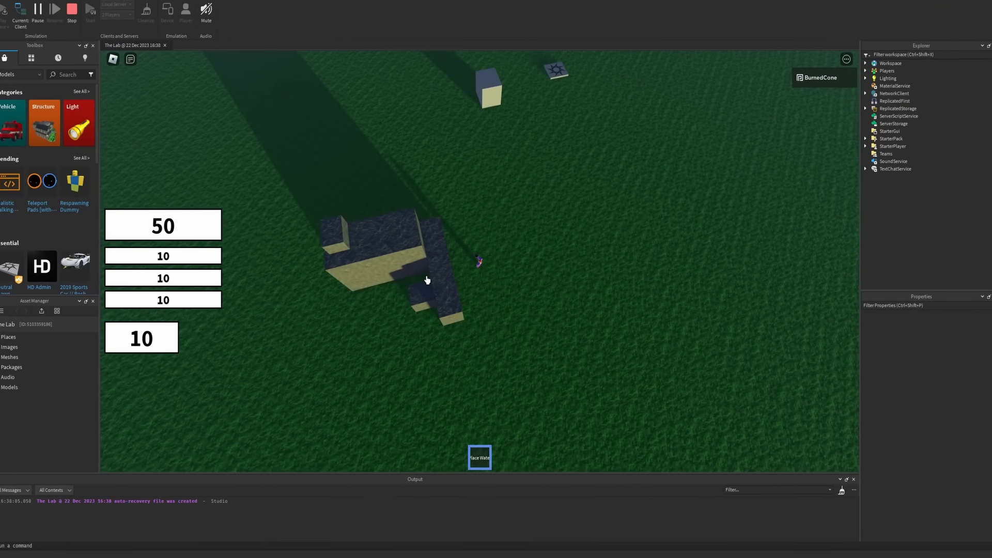
Use the water GUI's Physics Realism and Place Water controls during the playtest.
left_click(480, 457)
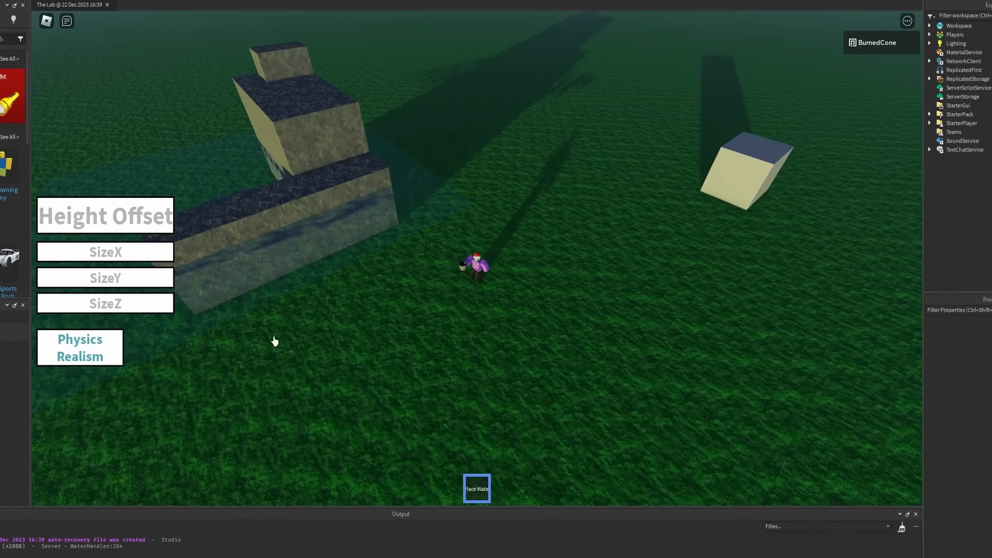
left_click(477, 489)
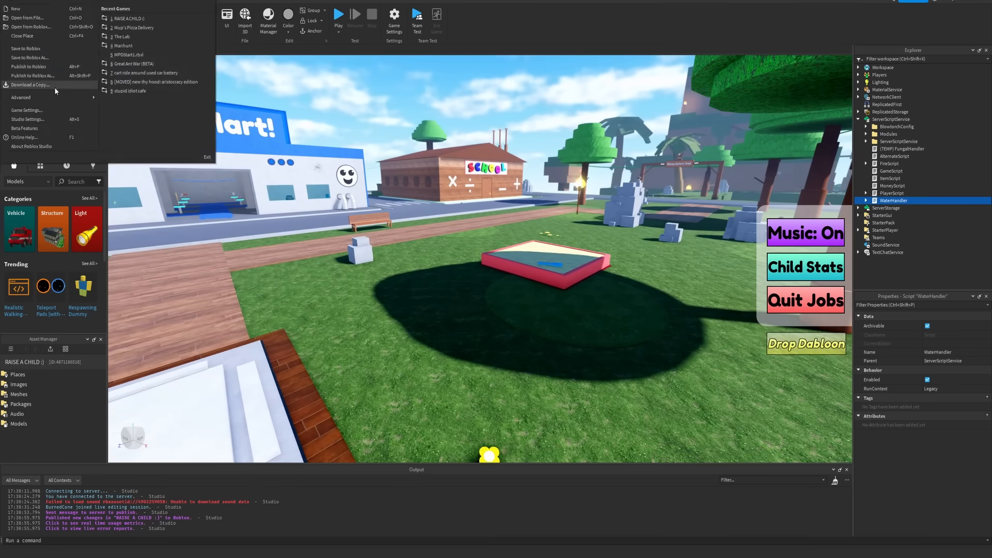
Publish the latest RAISE A CHILD changes to Roblox.
left_click(343, 15)
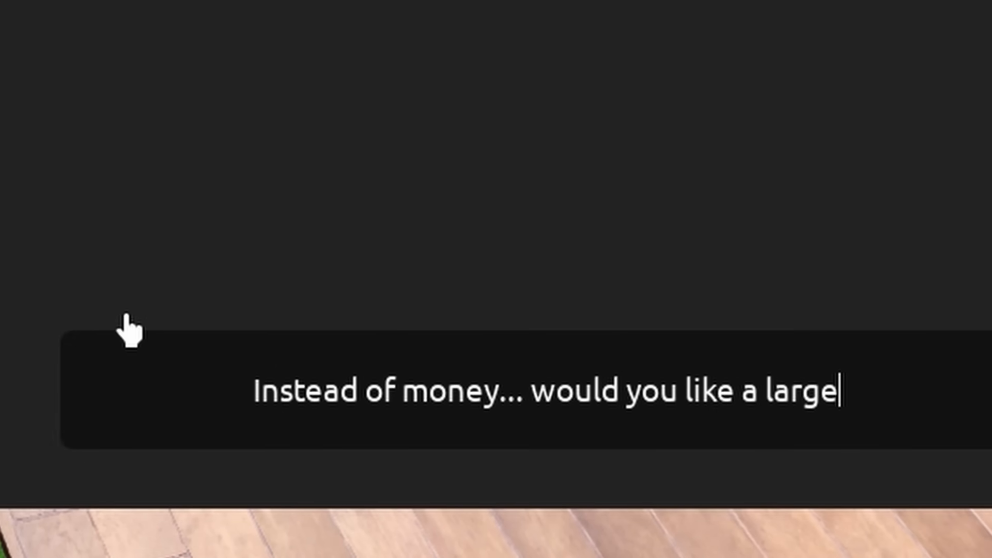
Write the chat message offering a large amount of water instead of money.
type("amount of wa")
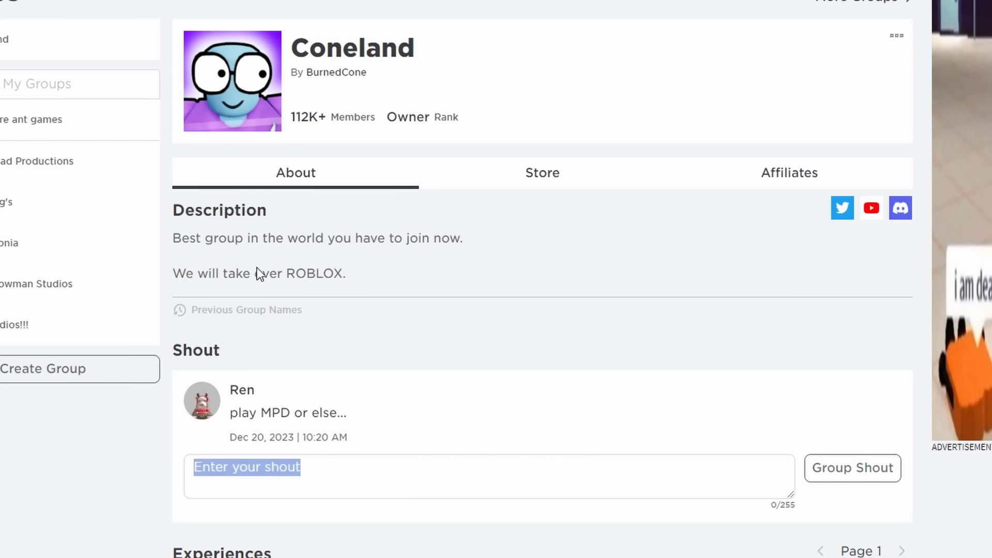
mouse_move(204, 202)
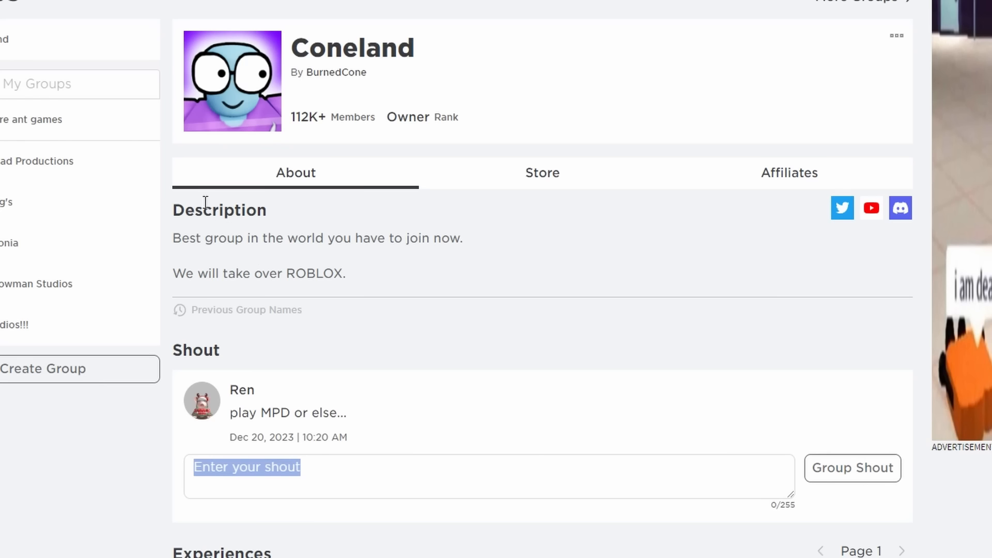